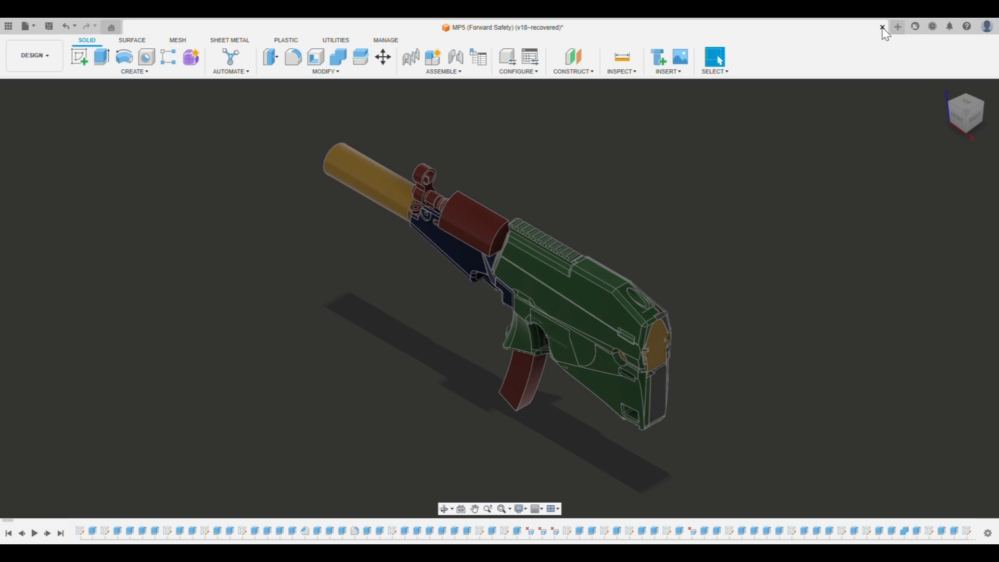
mouse_move(949, 78)
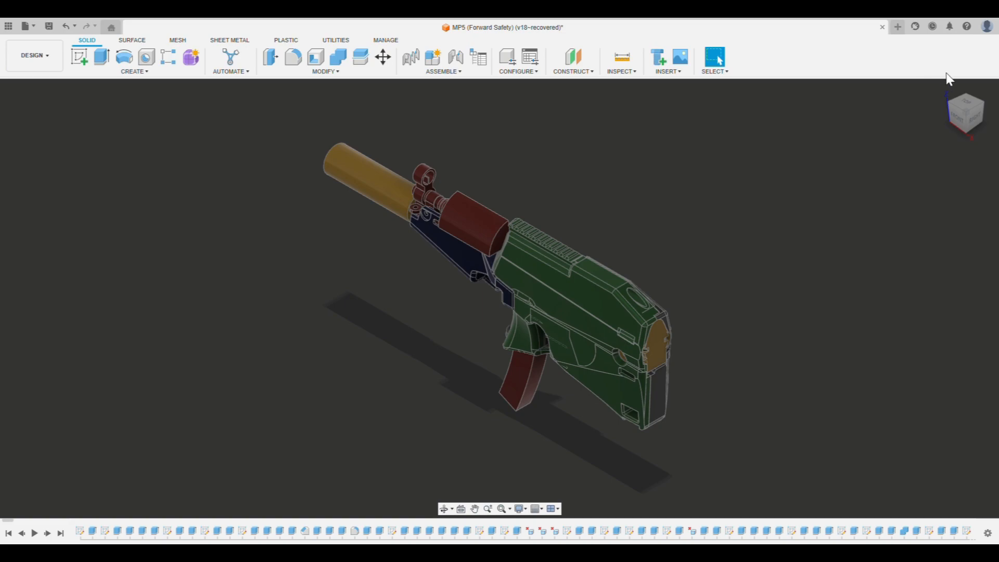